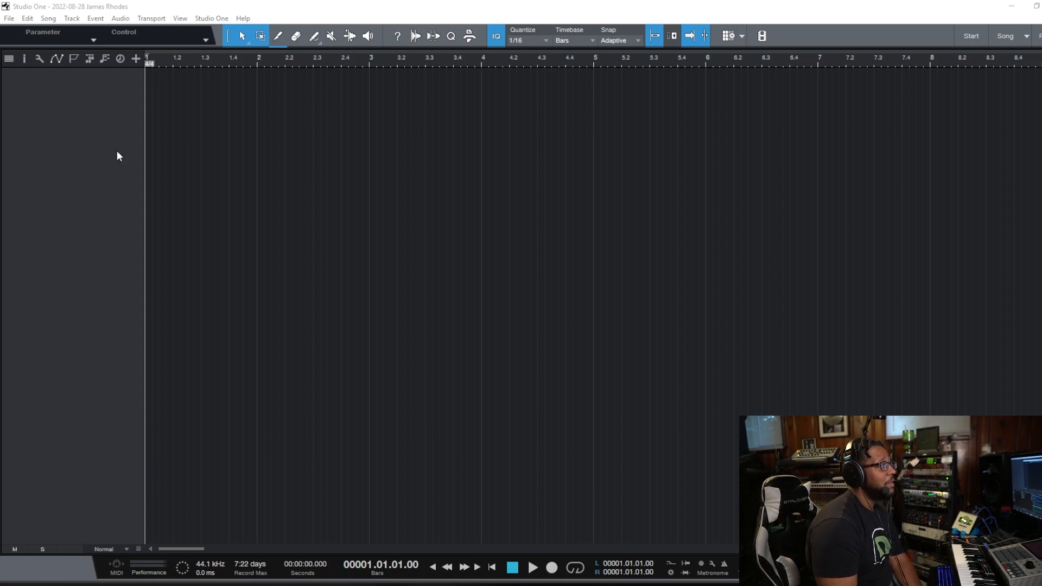
{"action": "mouse_move", "coordinate": [197, 184]}
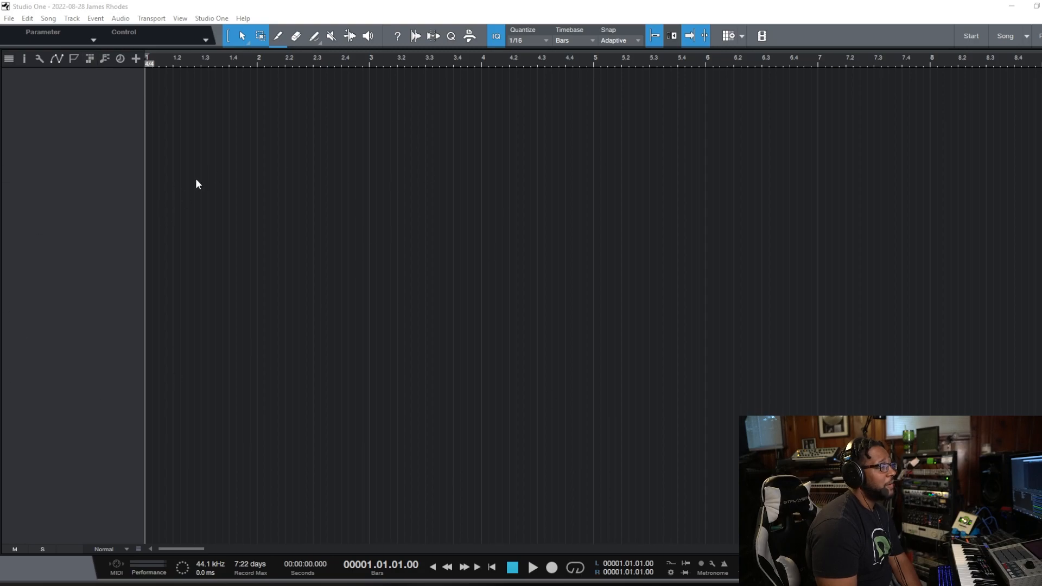
Bring up the program Options from the Studio One menu of the empty song
{"action": "left_click", "coordinate": [212, 18]}
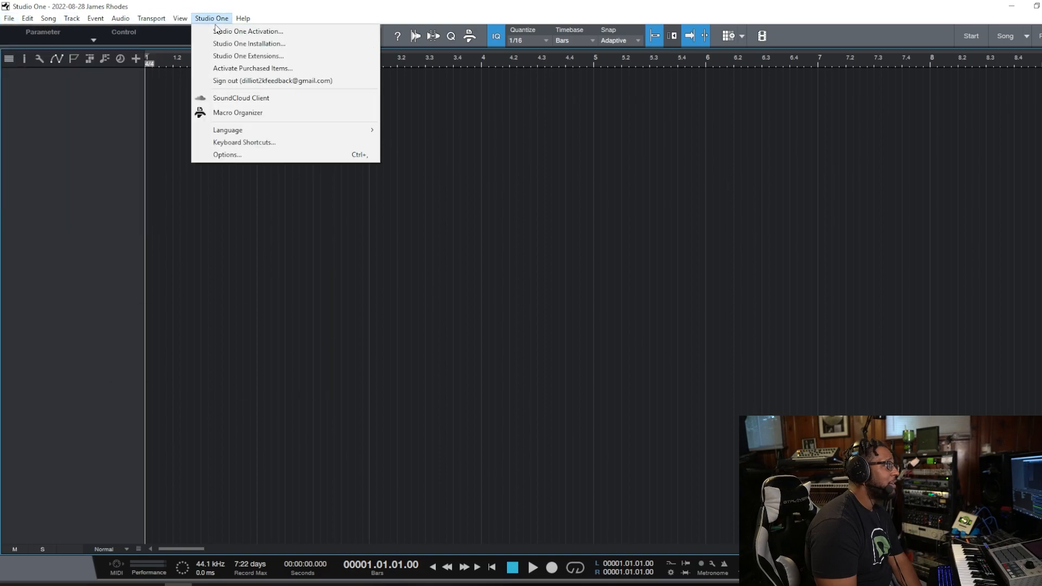
{"action": "left_click", "coordinate": [300, 225]}
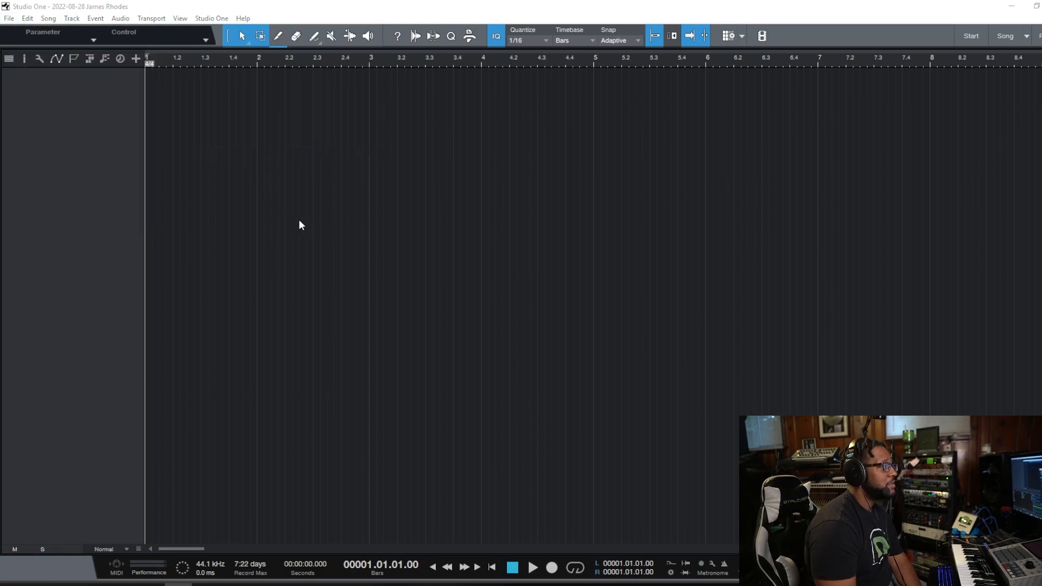
Confirm Studio USB as the audio device in Audio Setup and accept with OK
{"action": "left_click", "coordinate": [211, 19]}
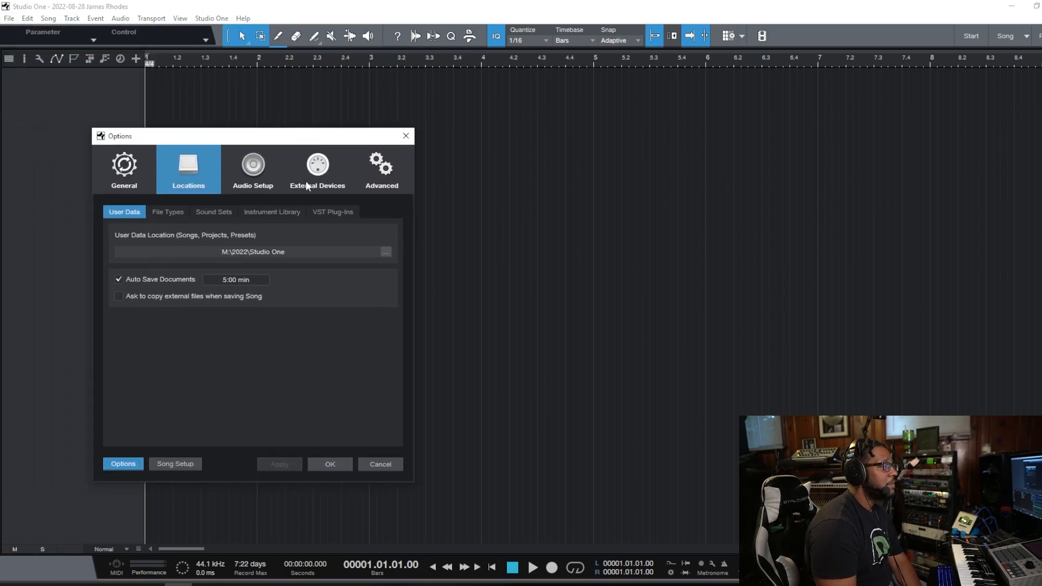
{"action": "left_click", "coordinate": [252, 168]}
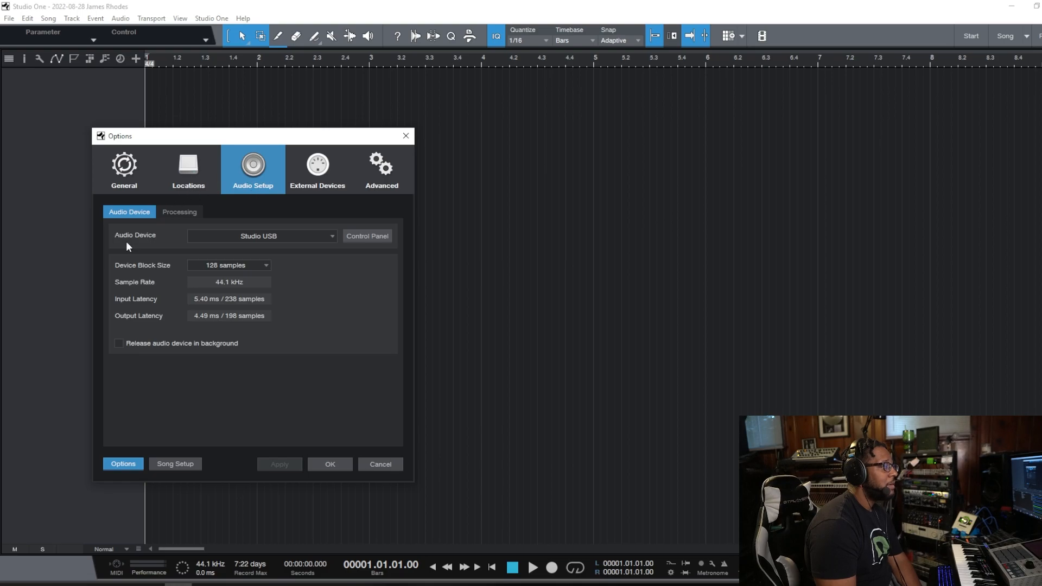
{"action": "mouse_move", "coordinate": [306, 242]}
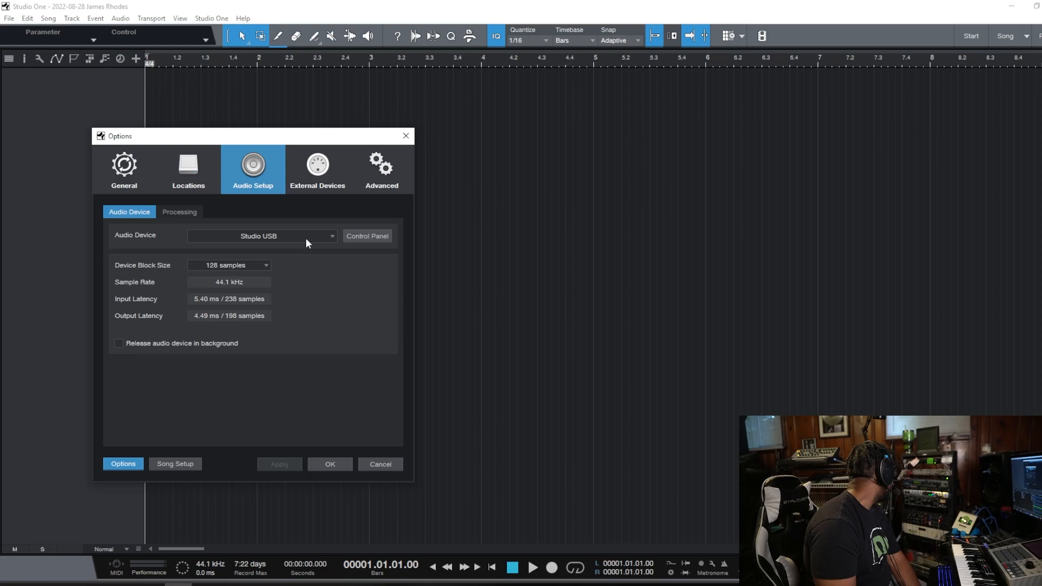
{"action": "left_click", "coordinate": [262, 235]}
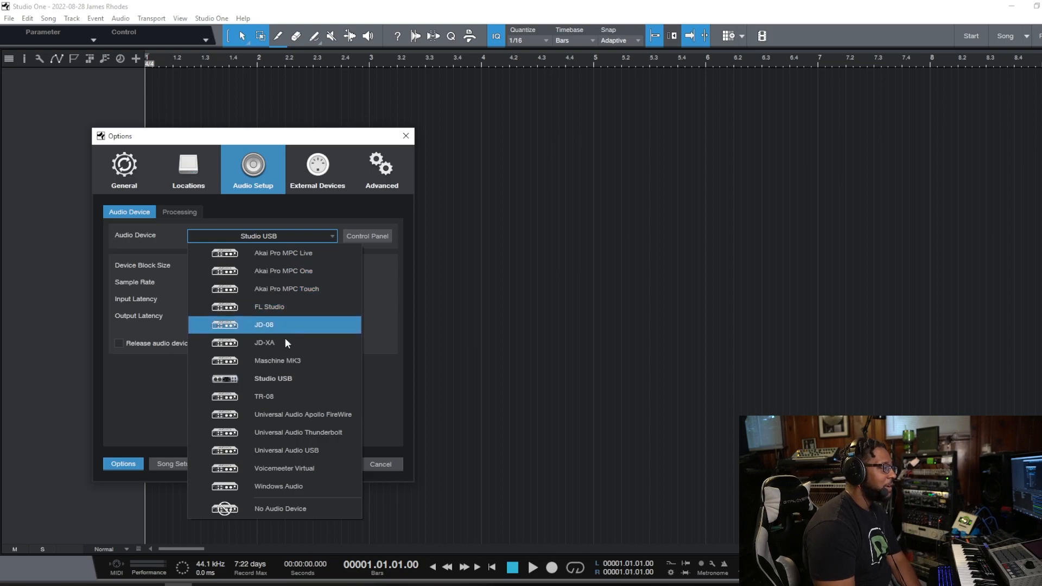
{"action": "mouse_move", "coordinate": [299, 396]}
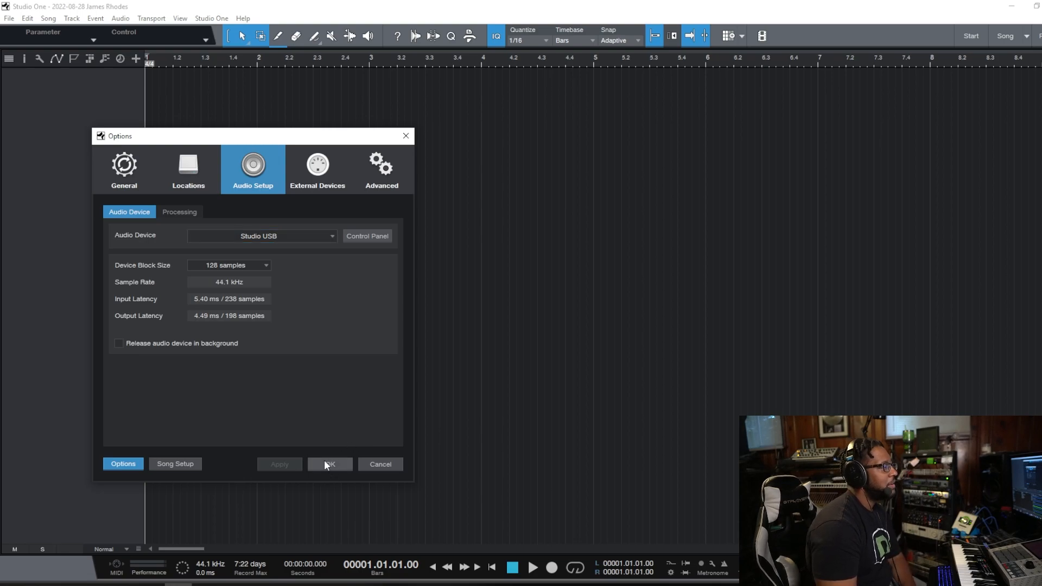
{"action": "left_click", "coordinate": [330, 464]}
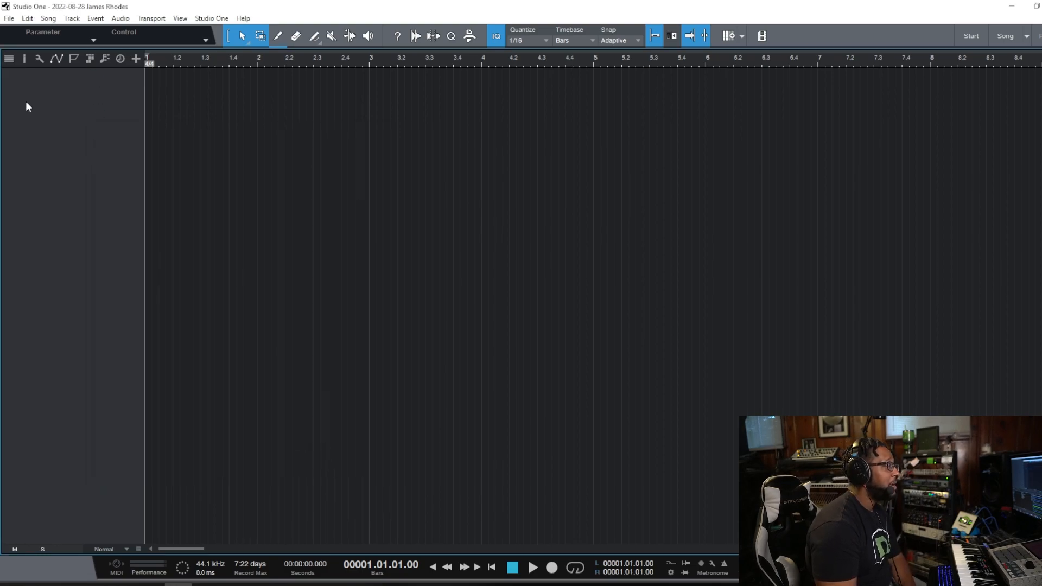
{"action": "mouse_move", "coordinate": [85, 155]}
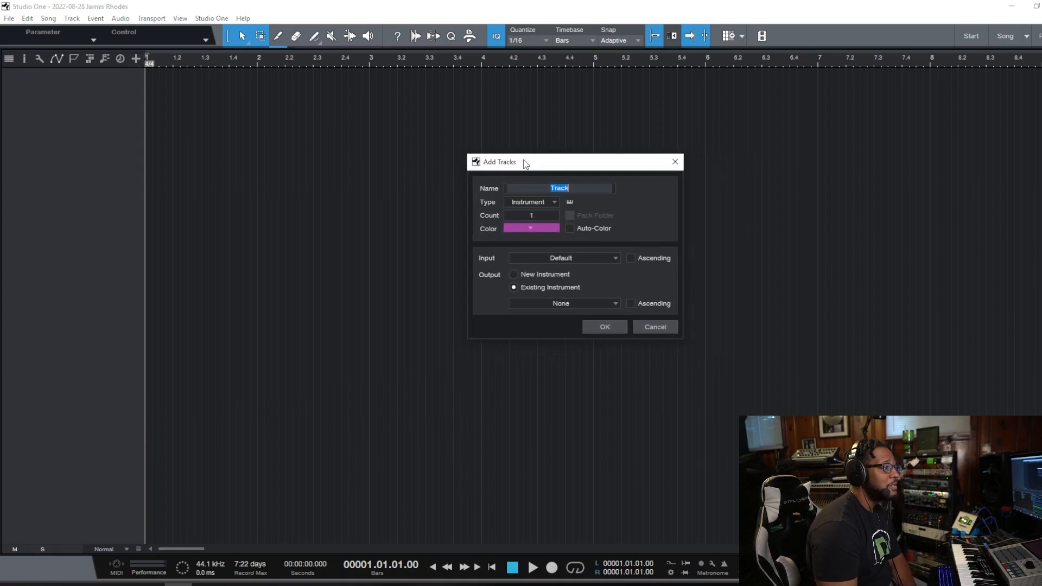
Add a stereo Audio track with Headset input and record-arm it
{"action": "left_click", "coordinate": [531, 202]}
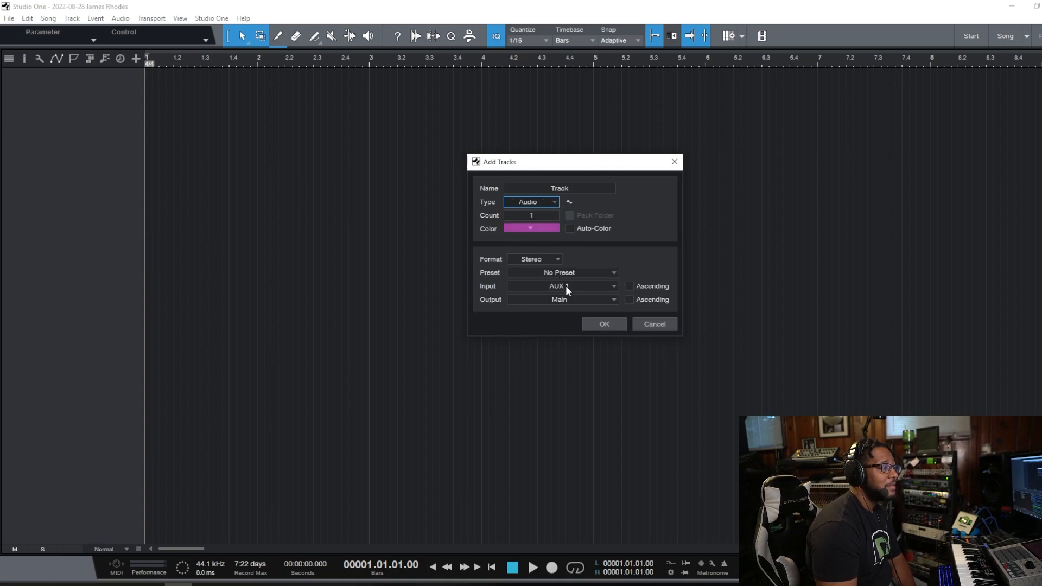
{"action": "left_click", "coordinate": [559, 285]}
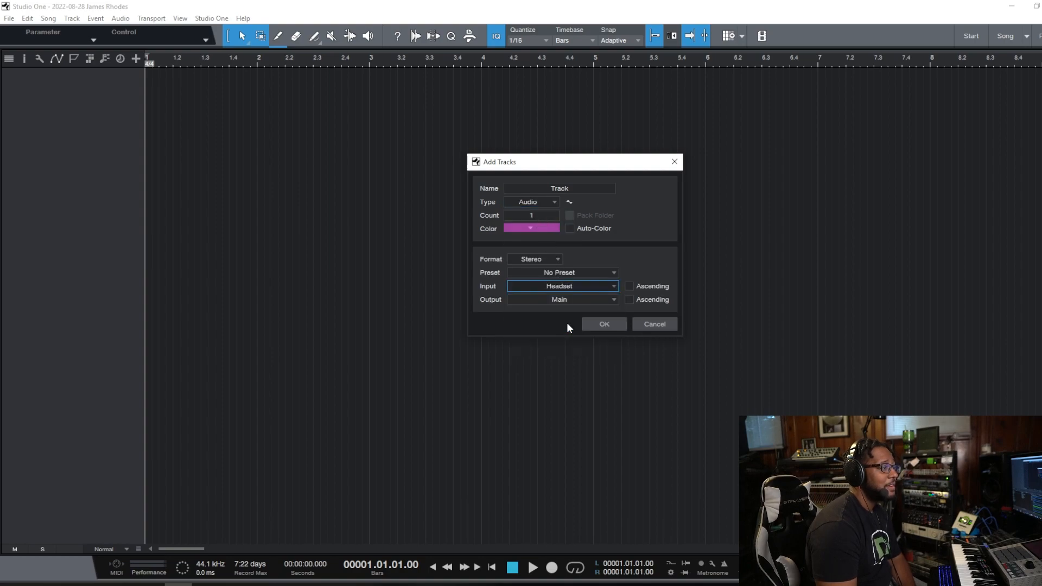
{"action": "left_click", "coordinate": [602, 324]}
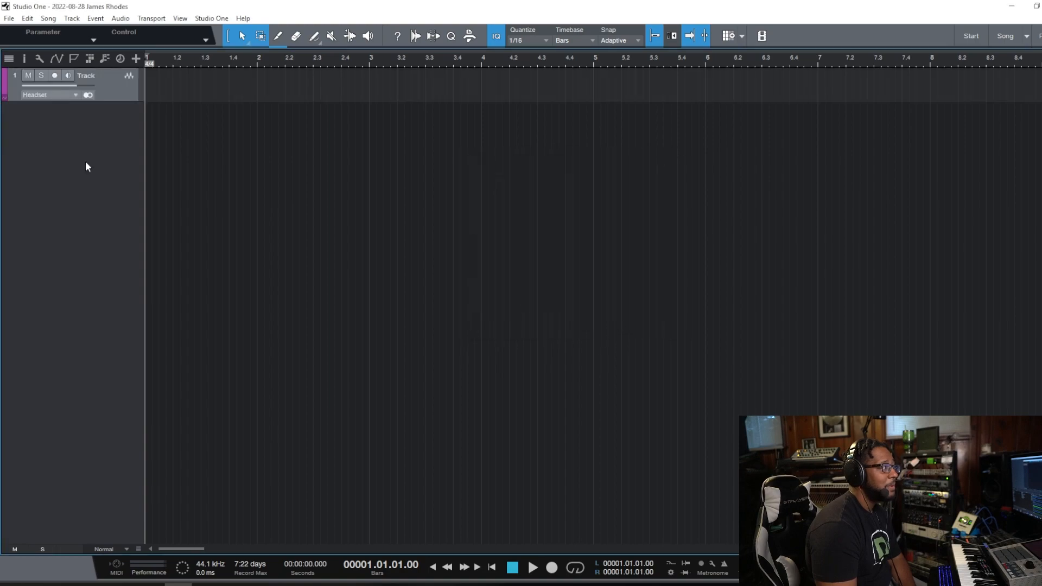
{"action": "left_click", "coordinate": [54, 75]}
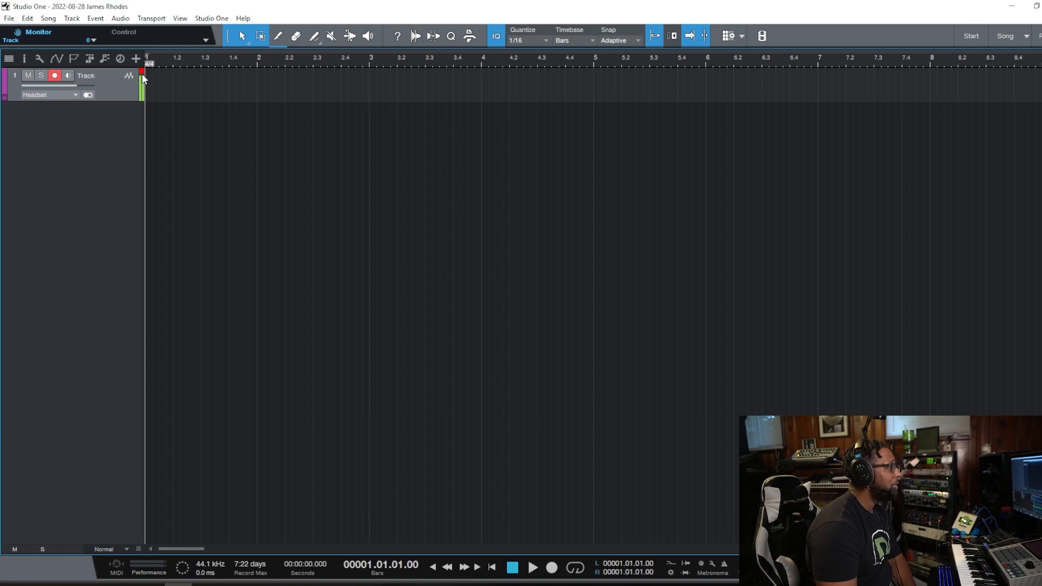
{"action": "mouse_move", "coordinate": [78, 207]}
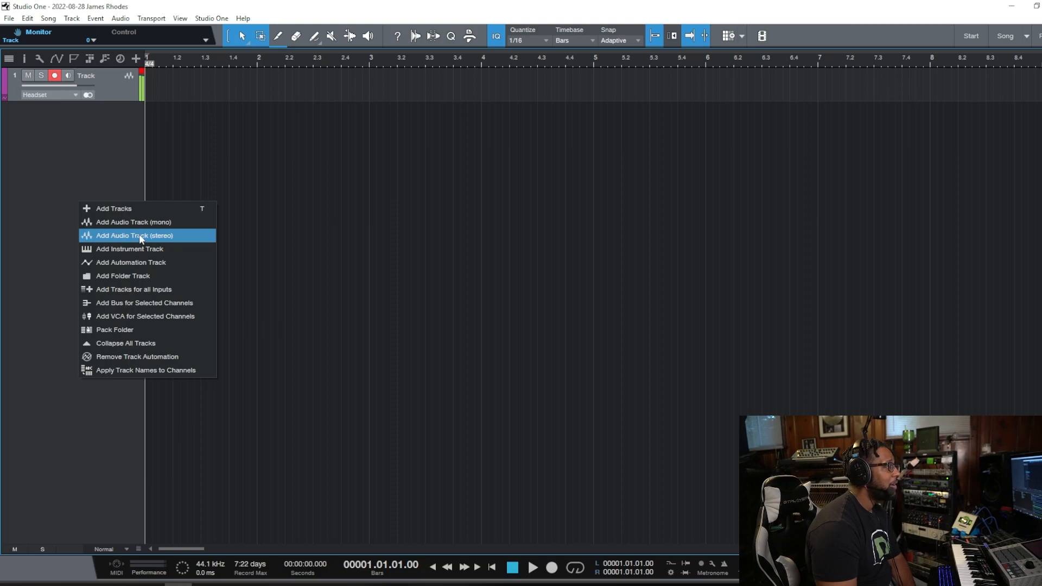
Add a second stereo audio track on the Headset input
{"action": "left_click", "coordinate": [133, 235]}
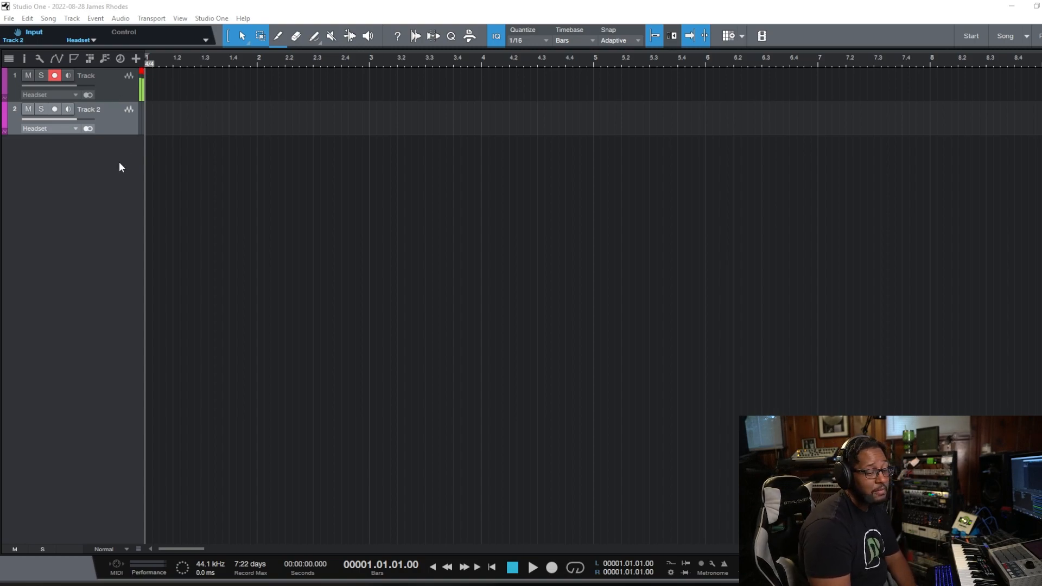
{"action": "mouse_move", "coordinate": [113, 153]}
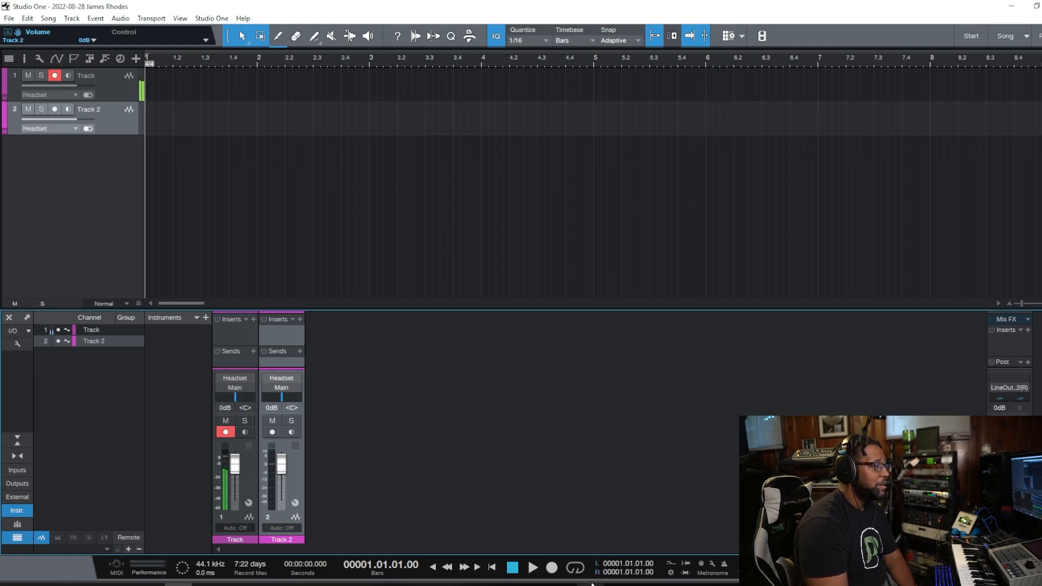
Record a voice take on Track 1 and lower its fader to -12.2 dB
{"action": "left_click", "coordinate": [552, 567]}
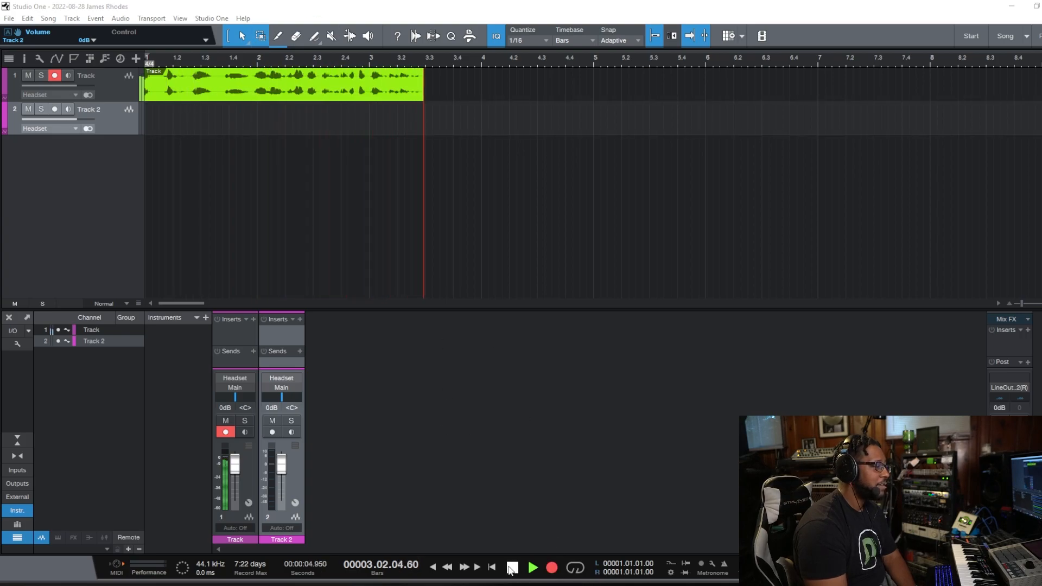
{"action": "left_click", "coordinate": [511, 567]}
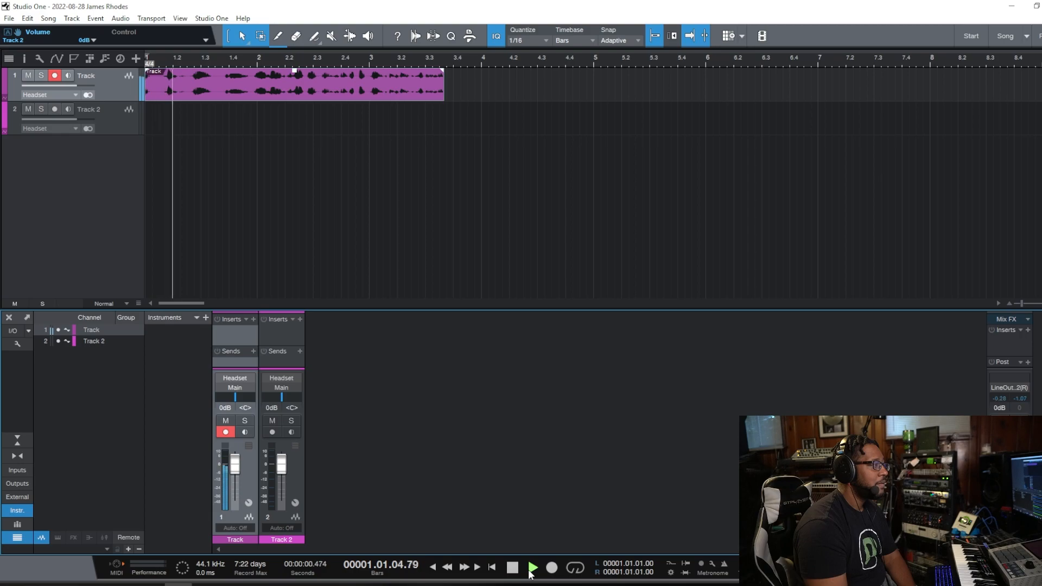
{"action": "left_click_drag", "start_coordinate": [234, 466], "coordinate": [235, 482]}
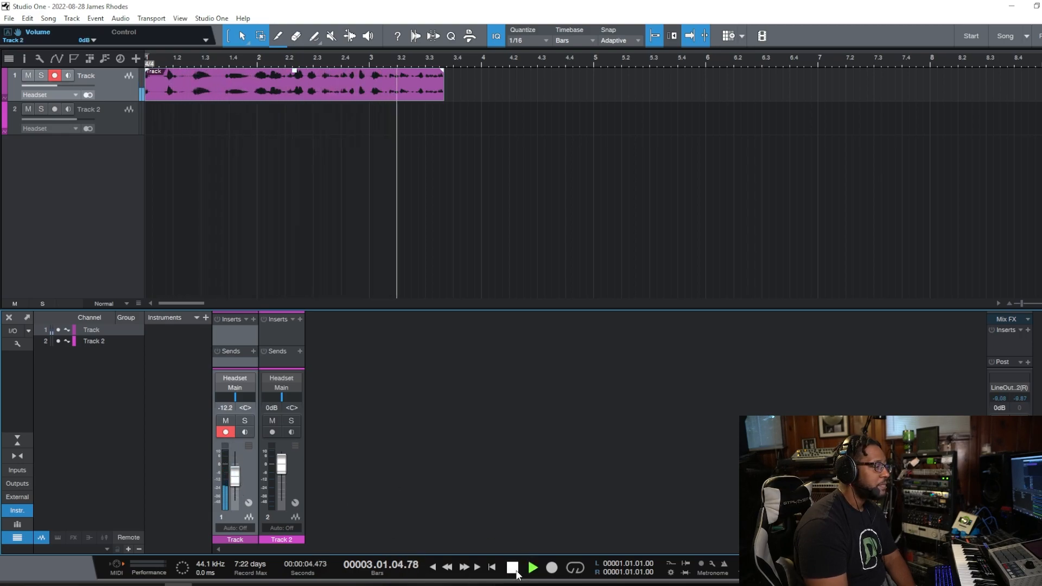
{"action": "left_click", "coordinate": [511, 567]}
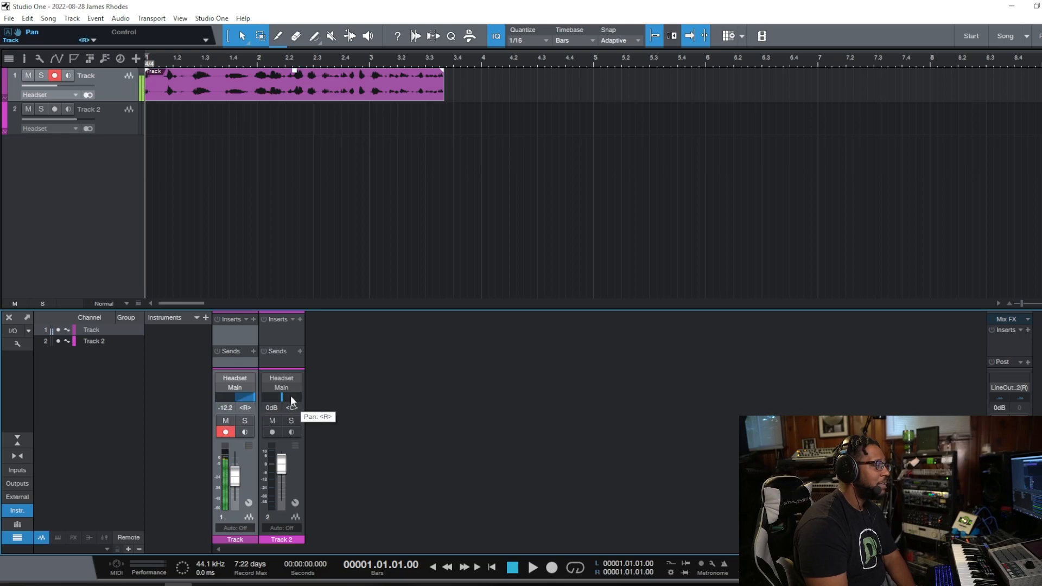
Pan Track 1 to the left and play back to hear the panning
{"action": "left_click_drag", "start_coordinate": [244, 398], "coordinate": [229, 397]}
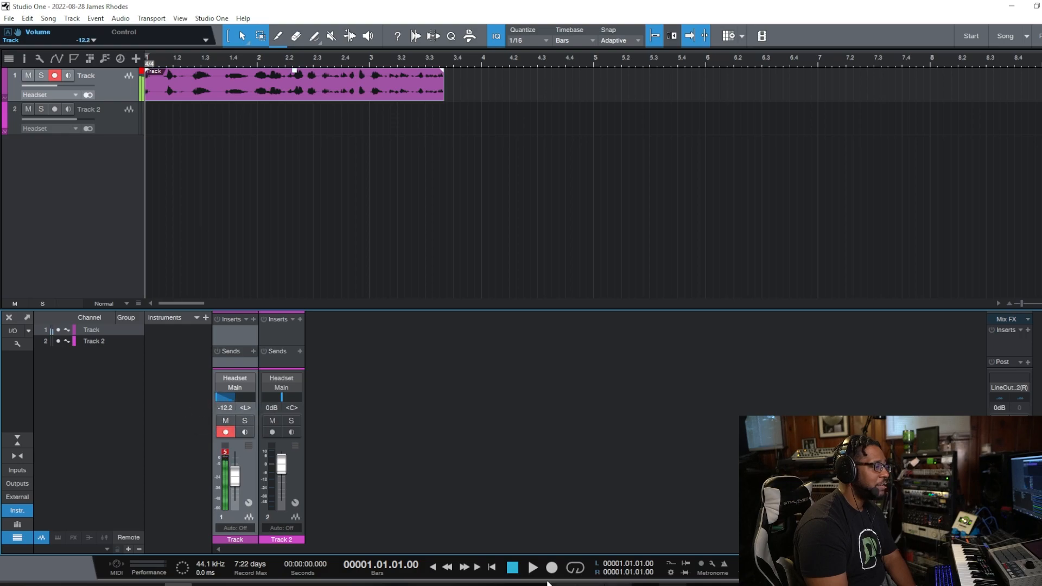
{"action": "left_click", "coordinate": [533, 567]}
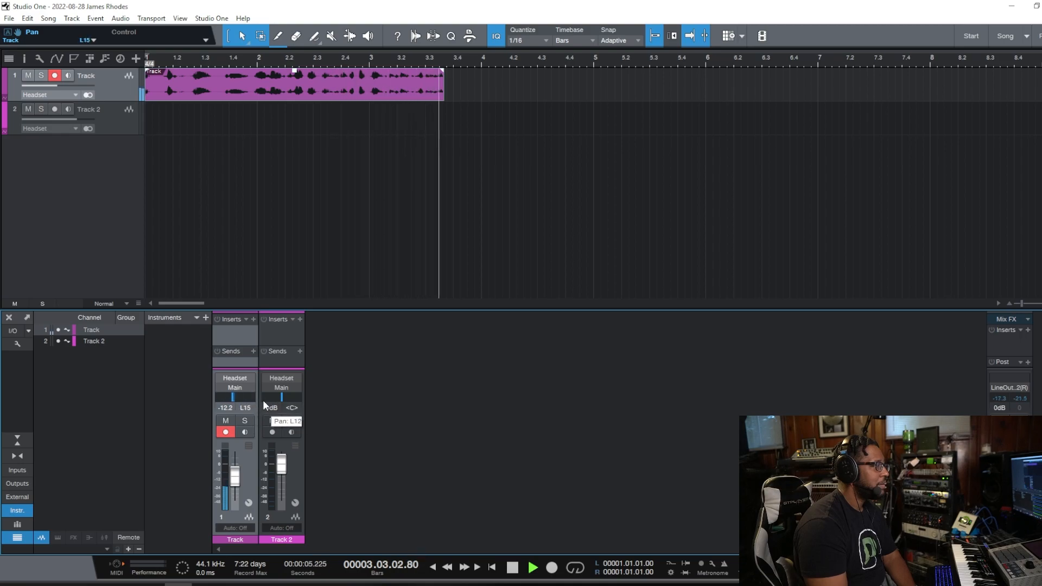
{"action": "left_click", "coordinate": [511, 567]}
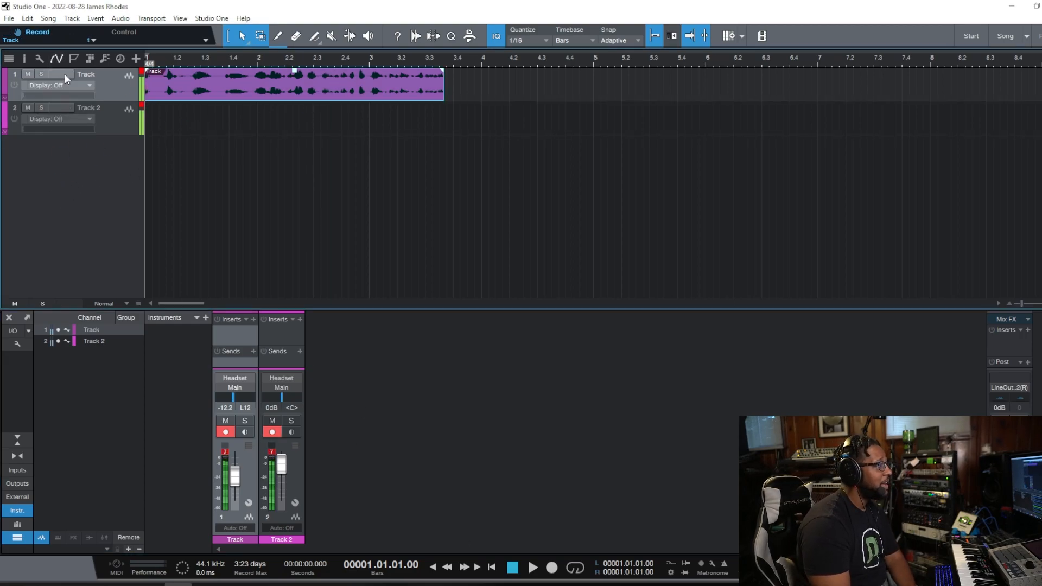
Record the second and third headset voice takes on Tracks 2 and 3
{"action": "left_click", "coordinate": [55, 75]}
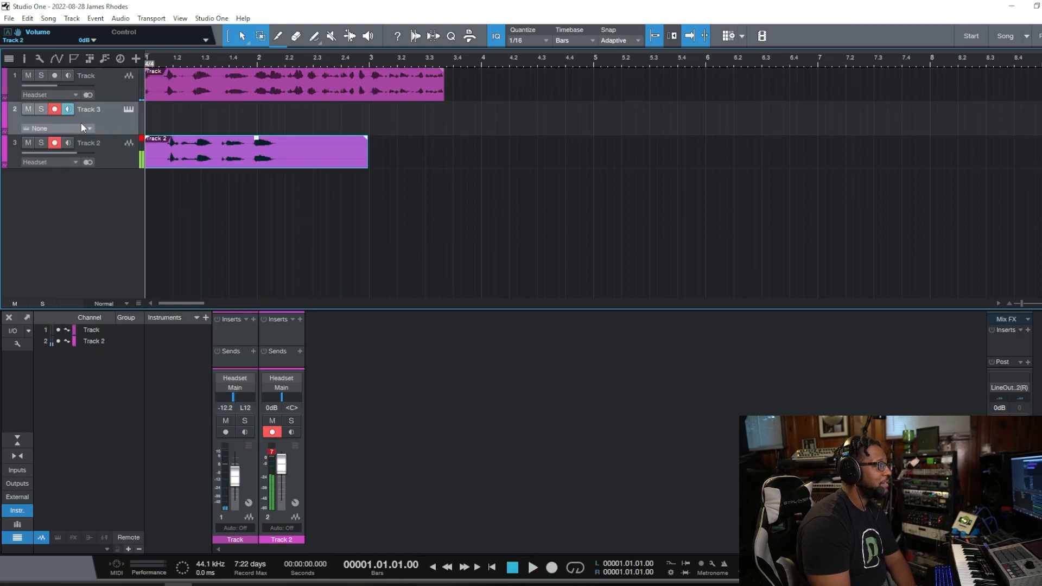
{"action": "right_click", "coordinate": [90, 108]}
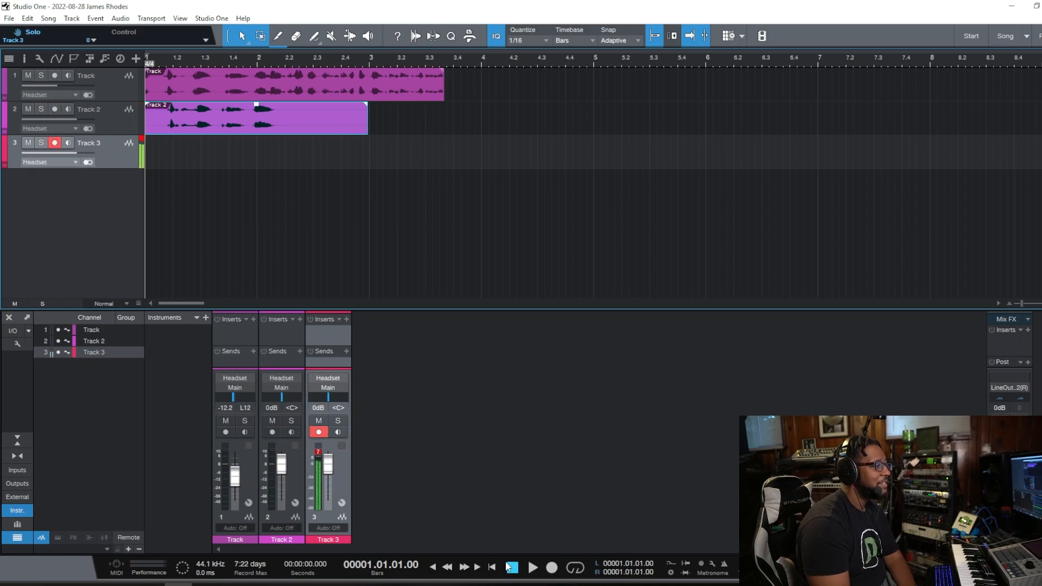
{"action": "left_click", "coordinate": [533, 568]}
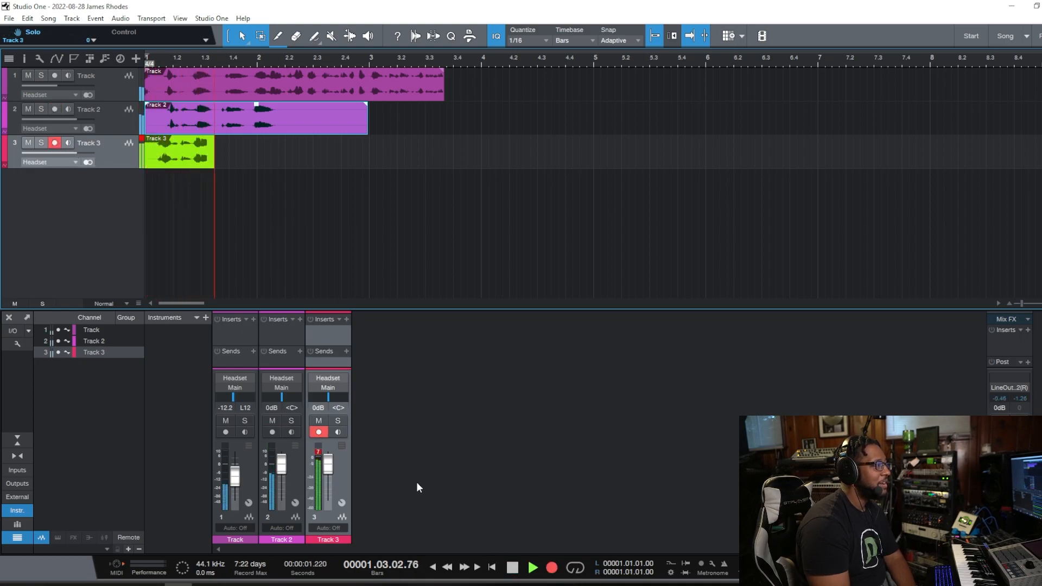
{"action": "left_click", "coordinate": [511, 566]}
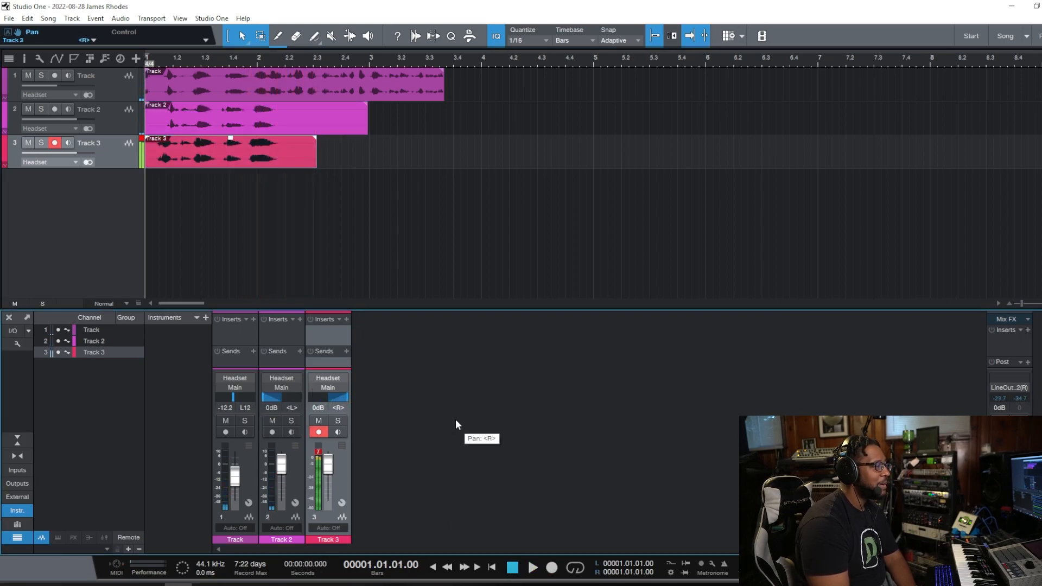
Play back the three voice tracks, then bring up the program Options
{"action": "left_click", "coordinate": [534, 567]}
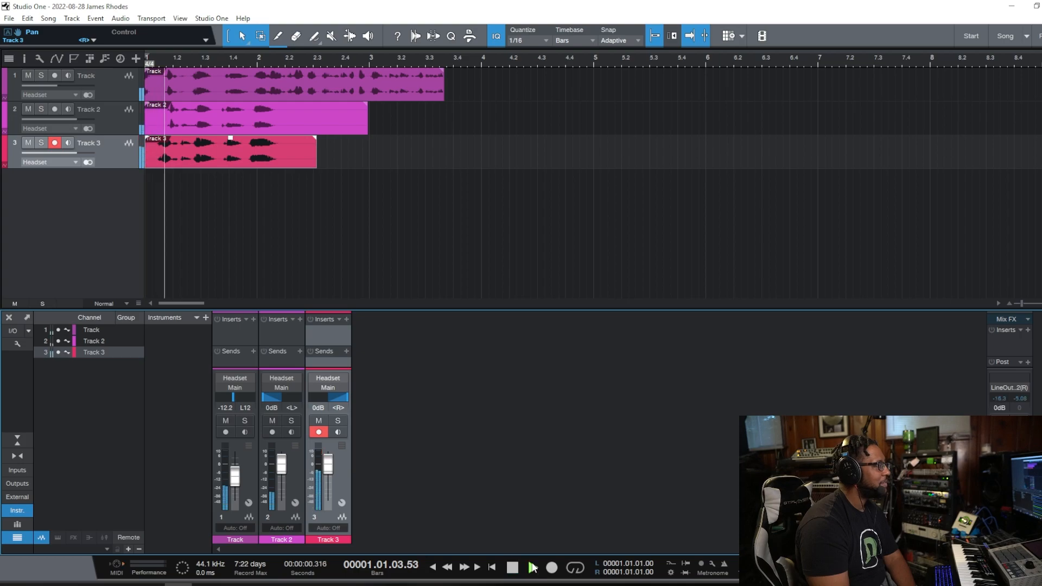
{"action": "left_click", "coordinate": [532, 568]}
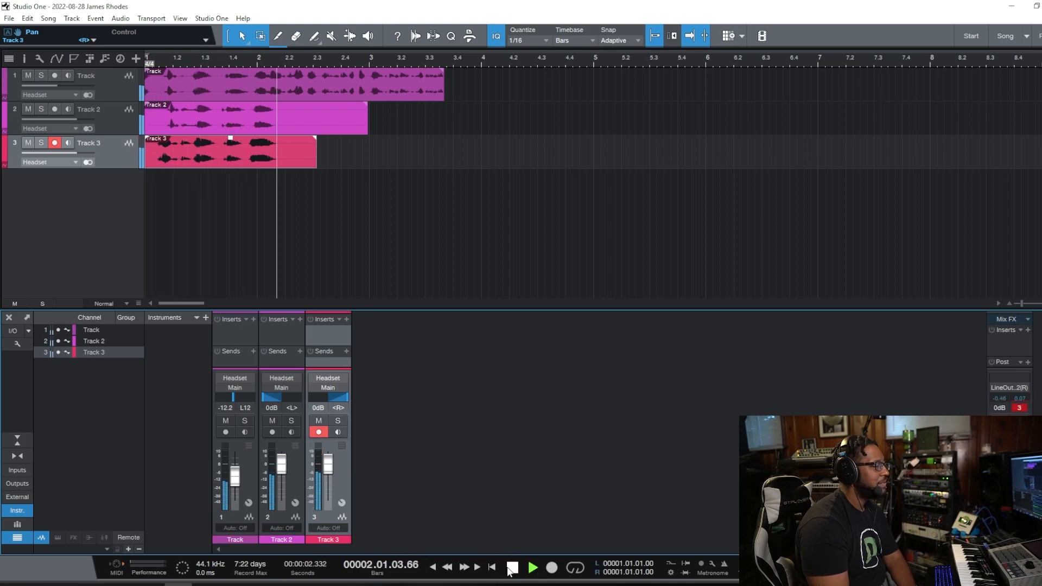
{"action": "left_click", "coordinate": [511, 568]}
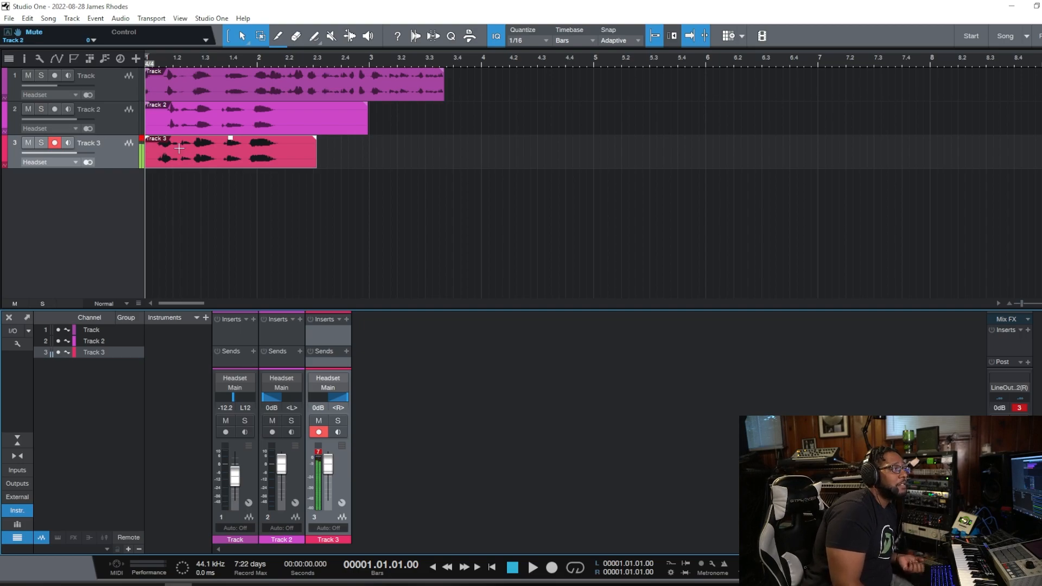
{"action": "left_click", "coordinate": [212, 19]}
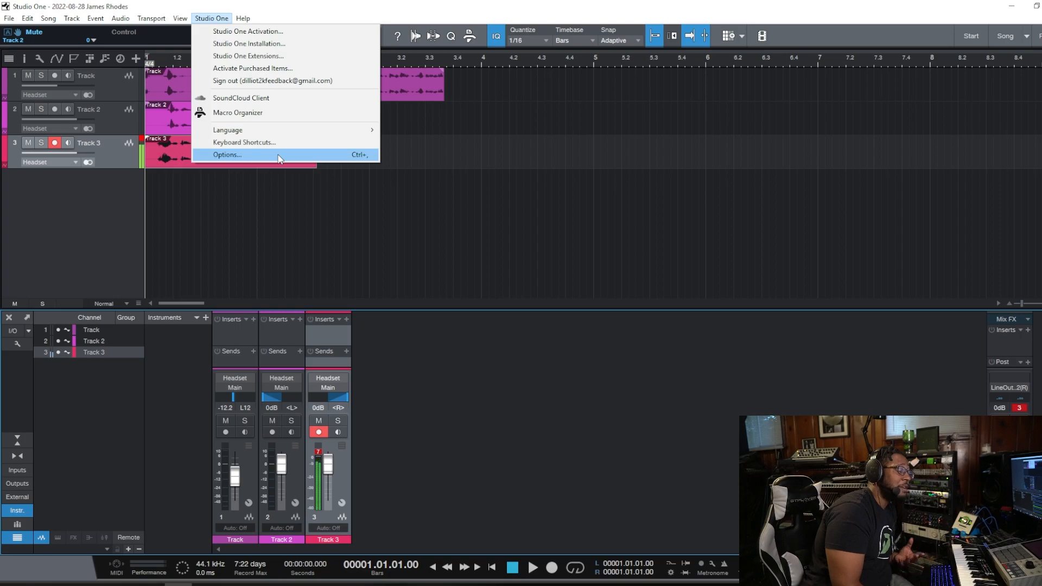
{"action": "left_click", "coordinate": [226, 154]}
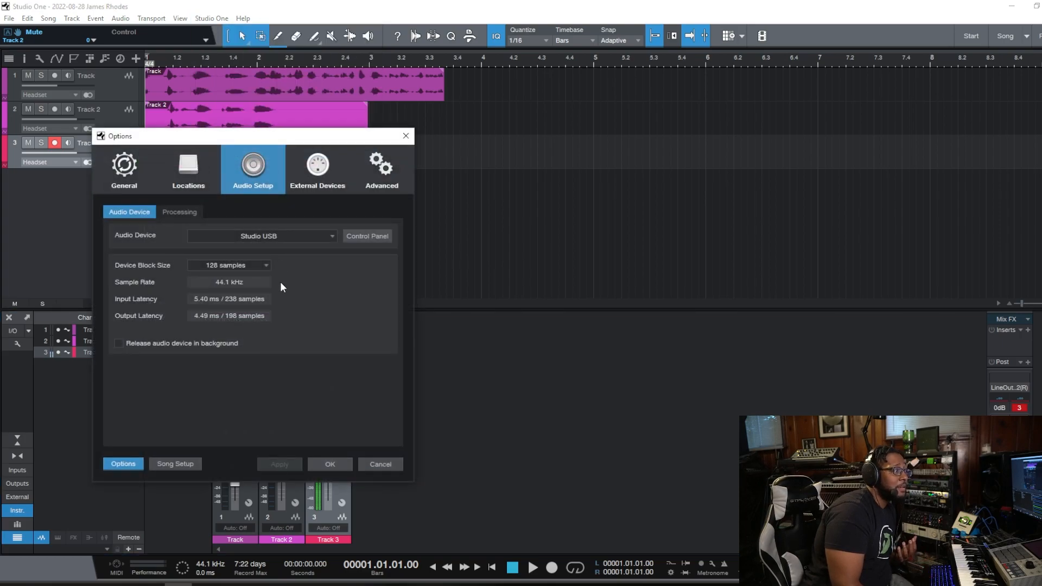
Show the Song Setup Audio I/O matrix, viewing Outputs then returning to Inputs
{"action": "left_click", "coordinate": [175, 464]}
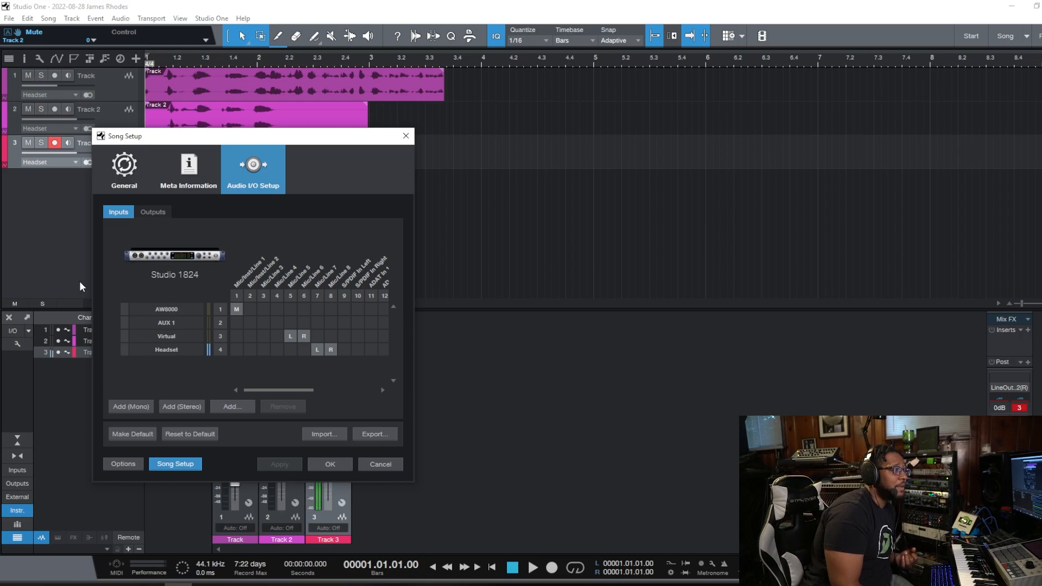
{"action": "mouse_move", "coordinate": [374, 286]}
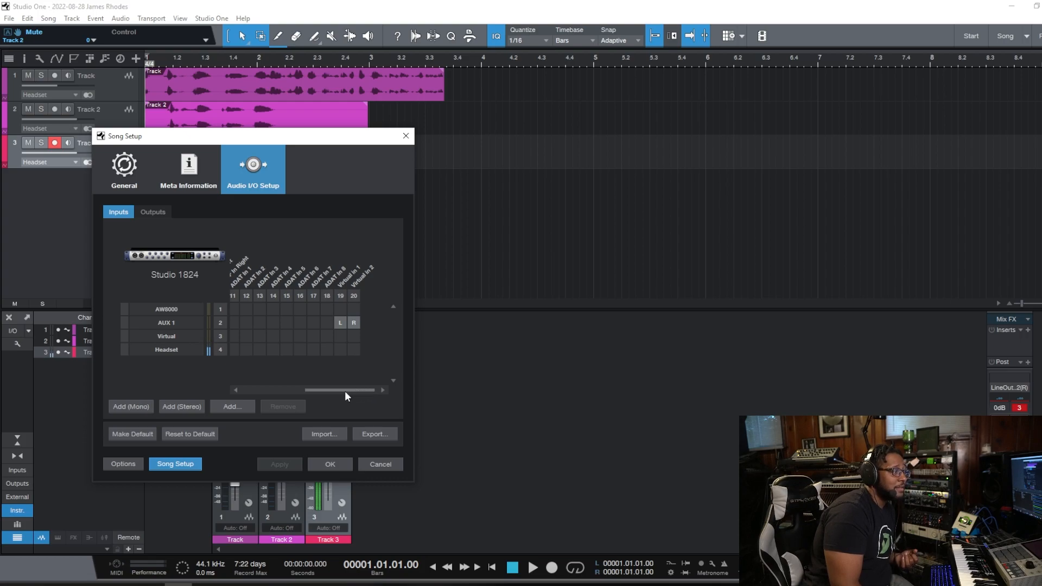
{"action": "mouse_move", "coordinate": [328, 393]}
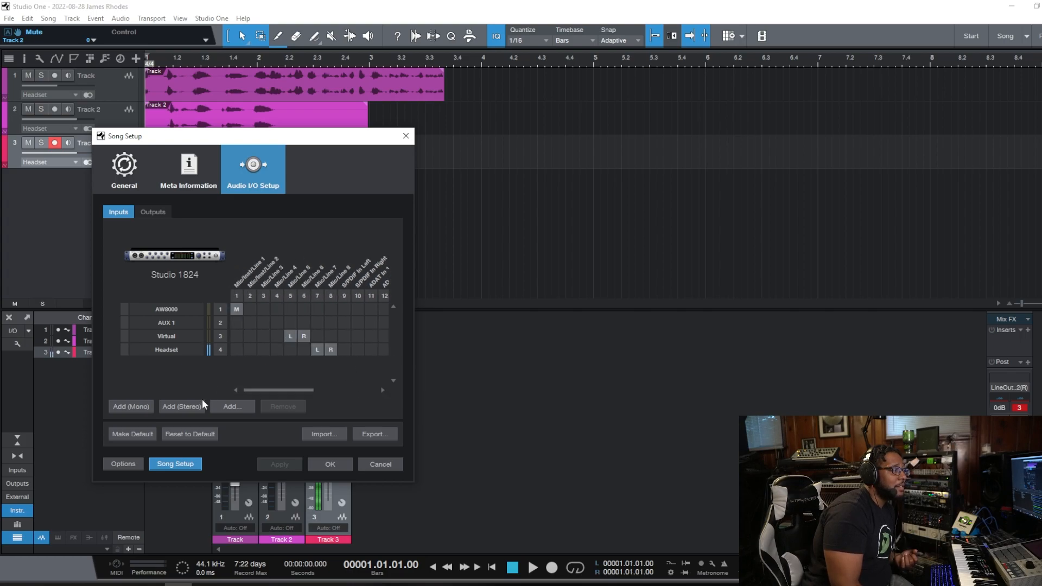
{"action": "mouse_move", "coordinate": [157, 223]}
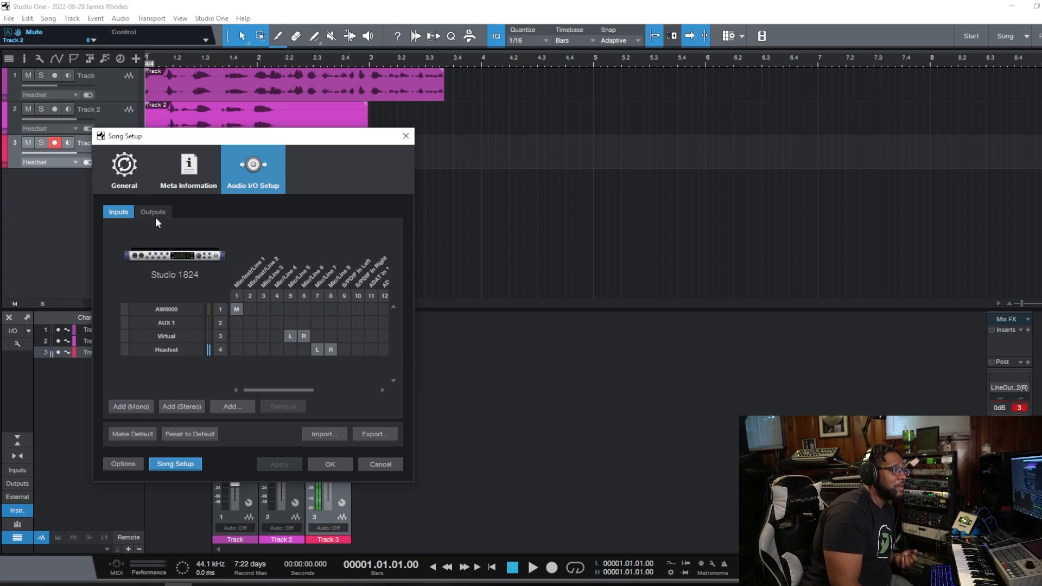
{"action": "left_click", "coordinate": [153, 211]}
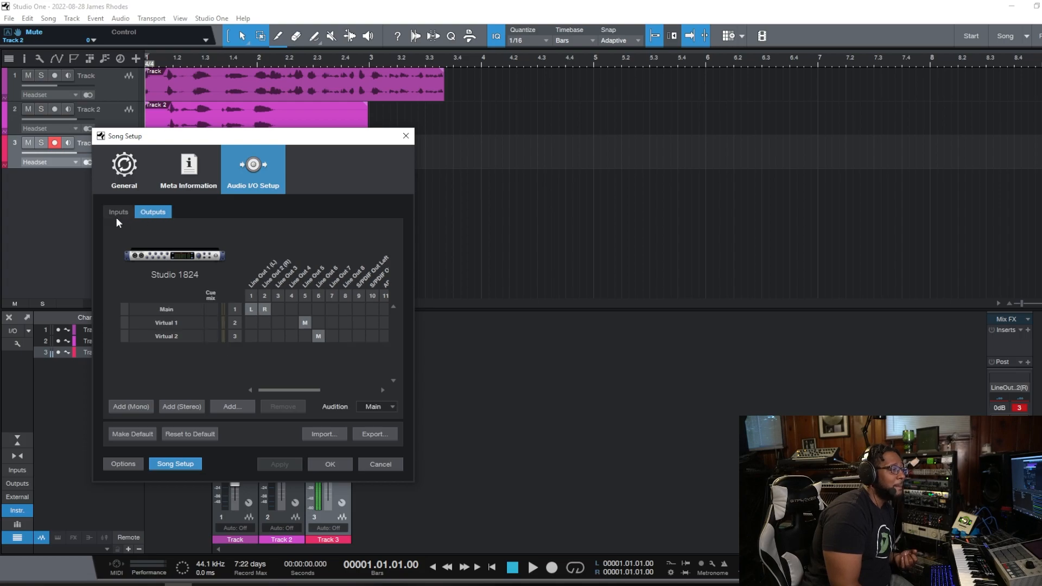
{"action": "left_click", "coordinate": [118, 212]}
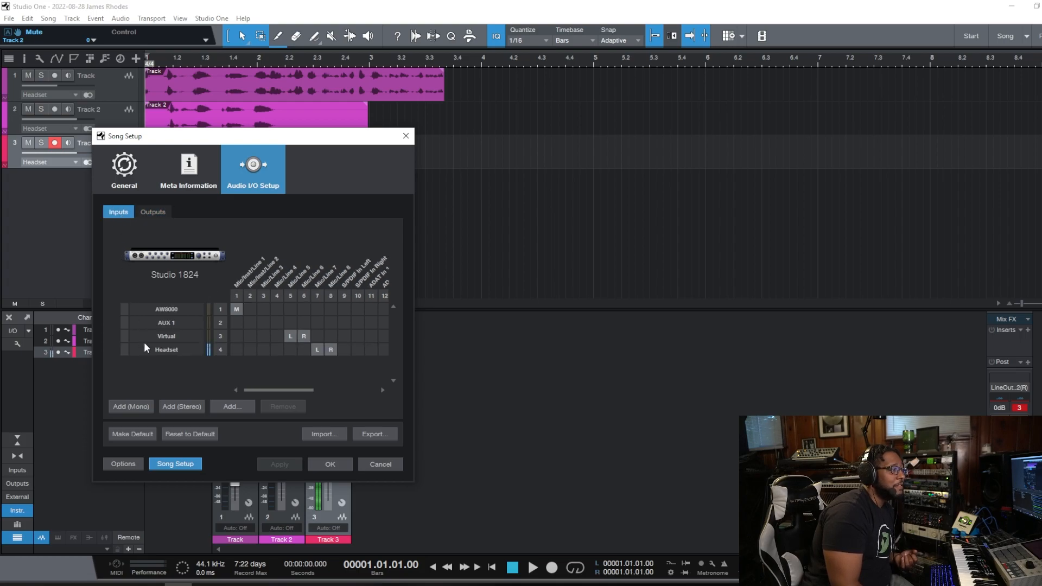
{"action": "mouse_move", "coordinate": [189, 298]}
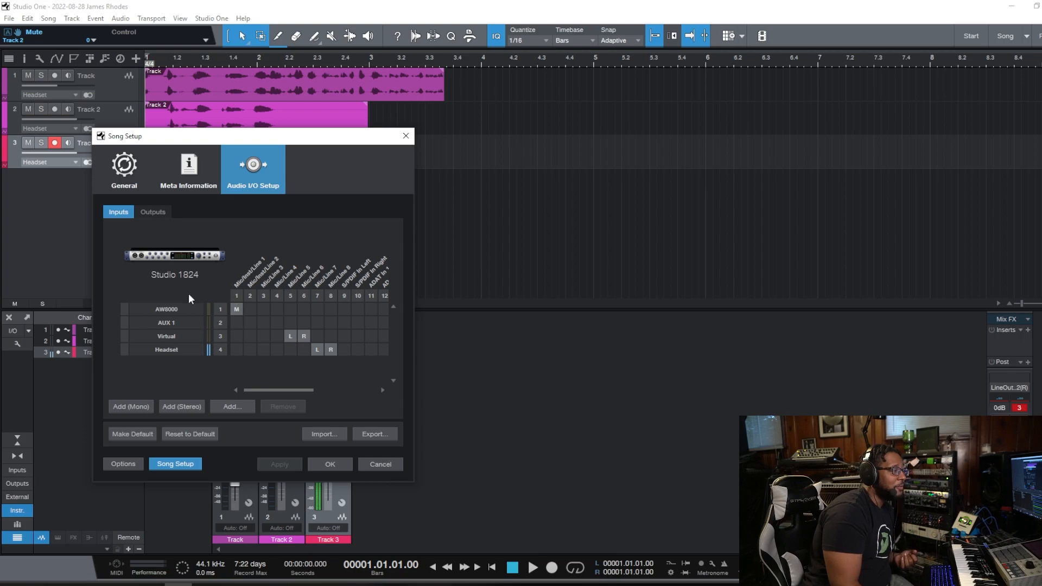
{"action": "mouse_move", "coordinate": [205, 369]}
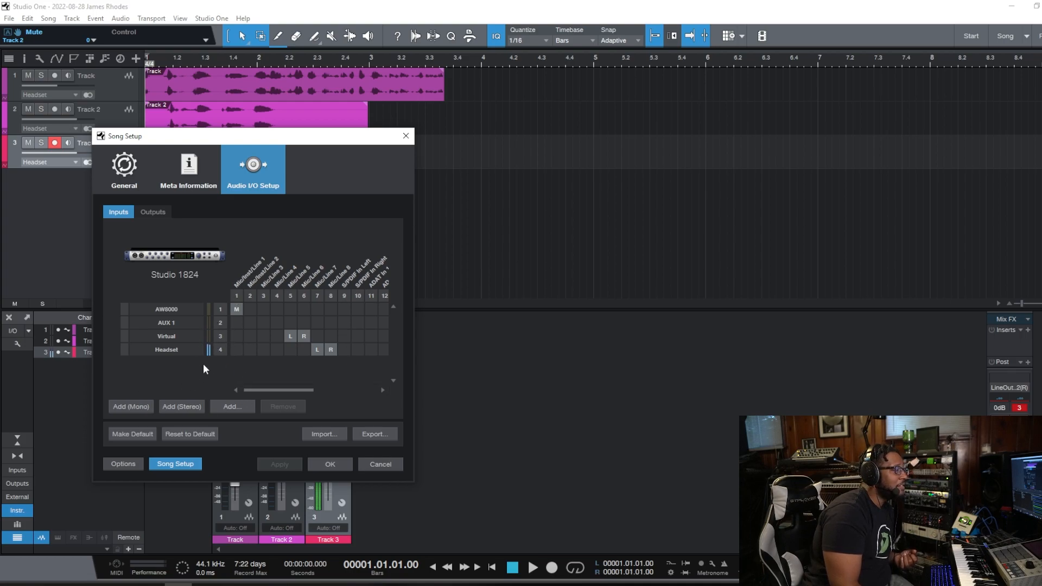
{"action": "mouse_move", "coordinate": [193, 360]}
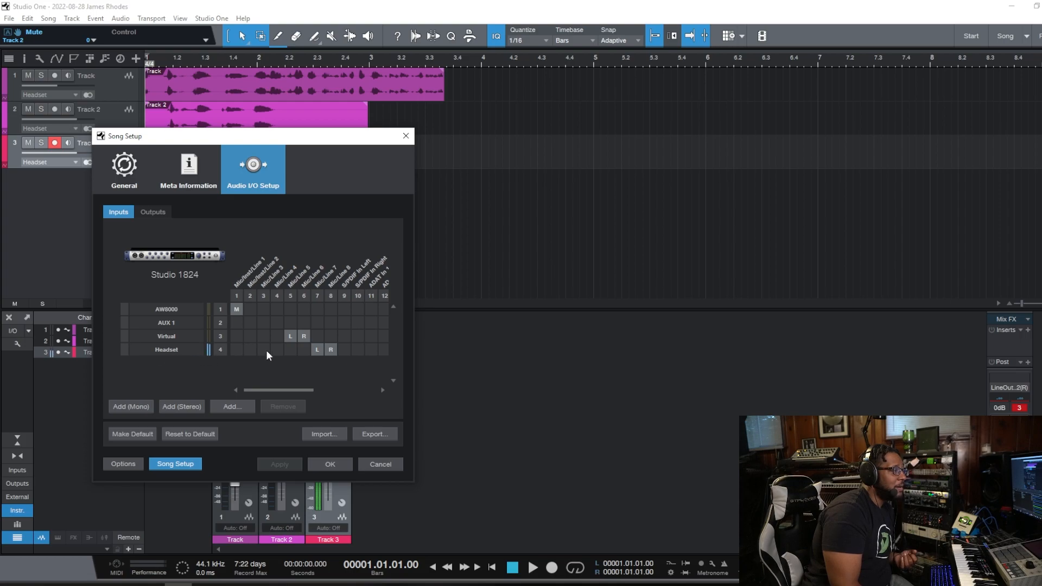
{"action": "mouse_move", "coordinate": [248, 360]}
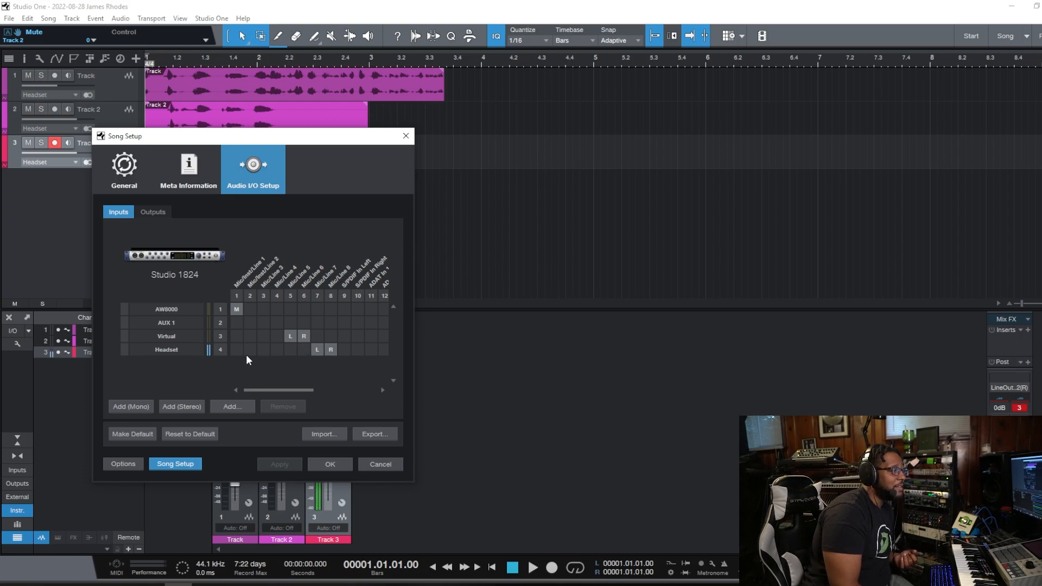
Reassign the Headset input to interface input 1, apply it and close Song Setup
{"action": "left_click", "coordinate": [237, 349]}
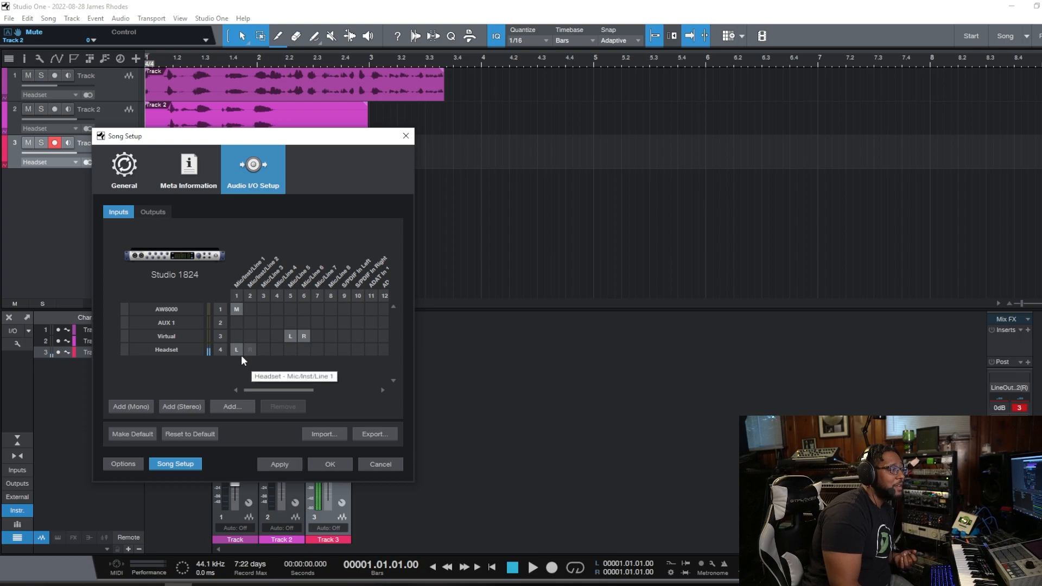
{"action": "left_click", "coordinate": [279, 463]}
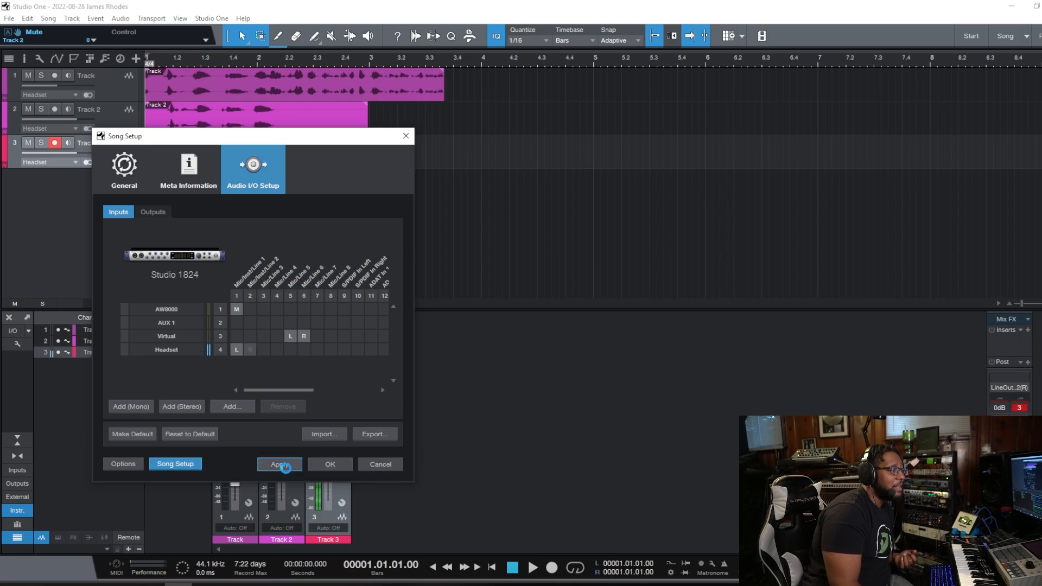
{"action": "left_click", "coordinate": [279, 464]}
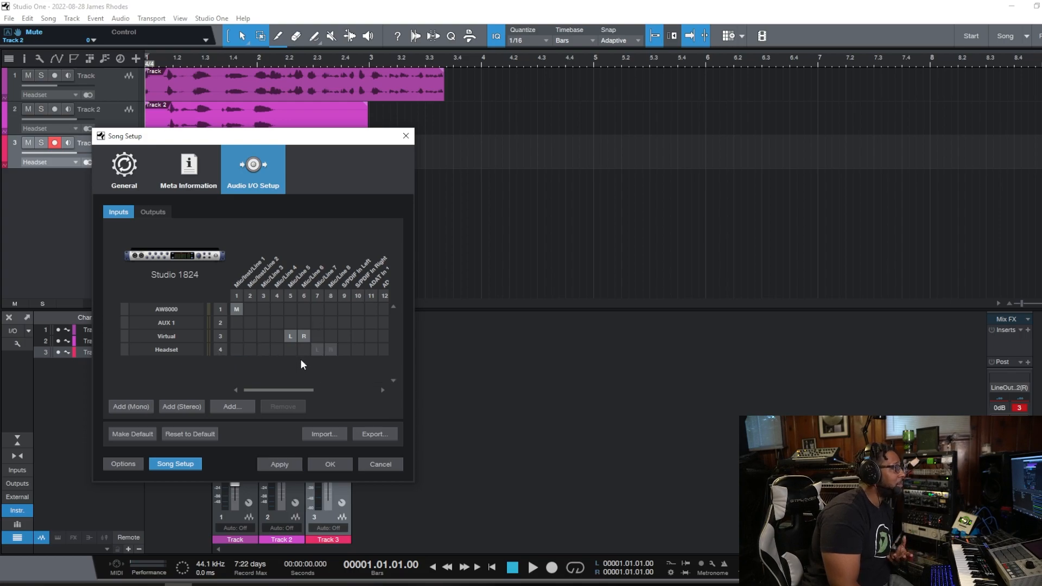
{"action": "left_click", "coordinate": [279, 463]}
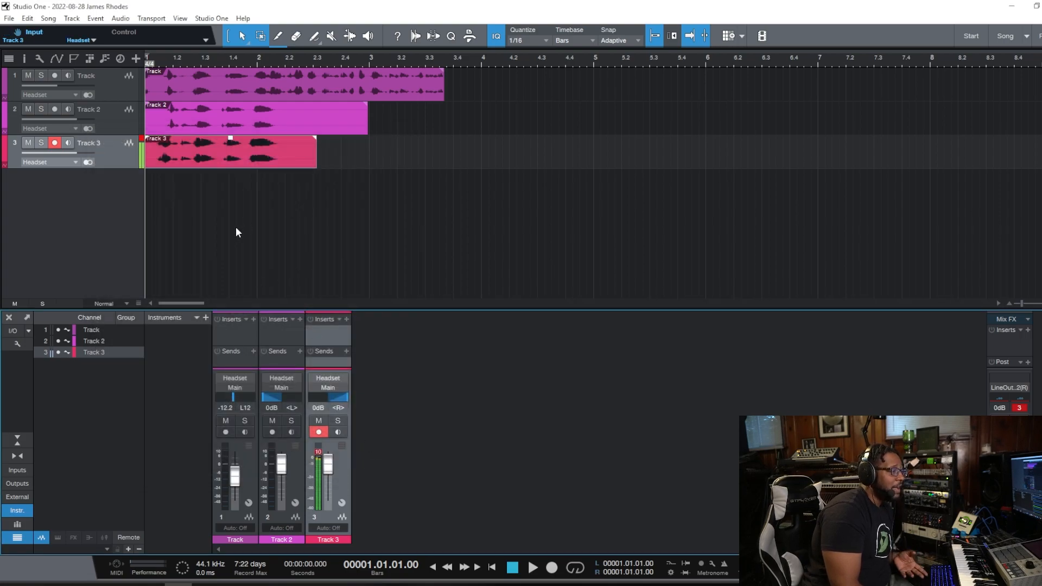
{"action": "mouse_move", "coordinate": [484, 188]}
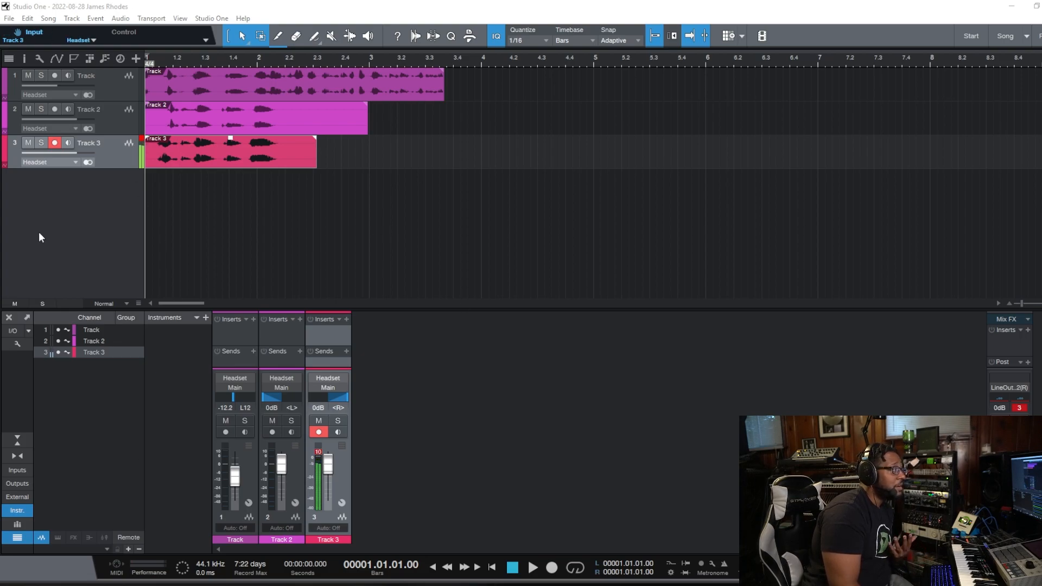
{"action": "mouse_move", "coordinate": [78, 280]}
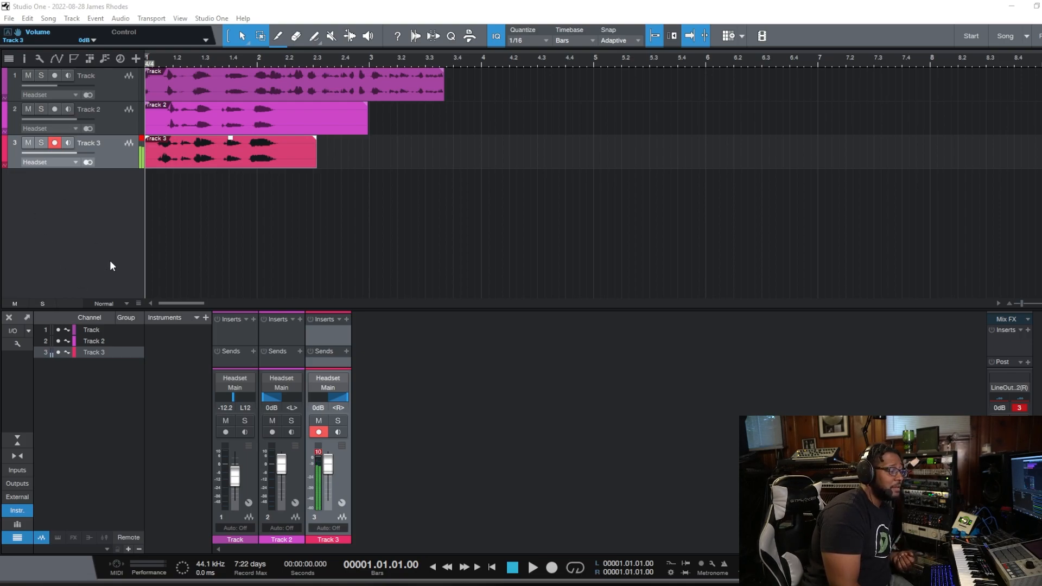
{"action": "mouse_move", "coordinate": [391, 289]}
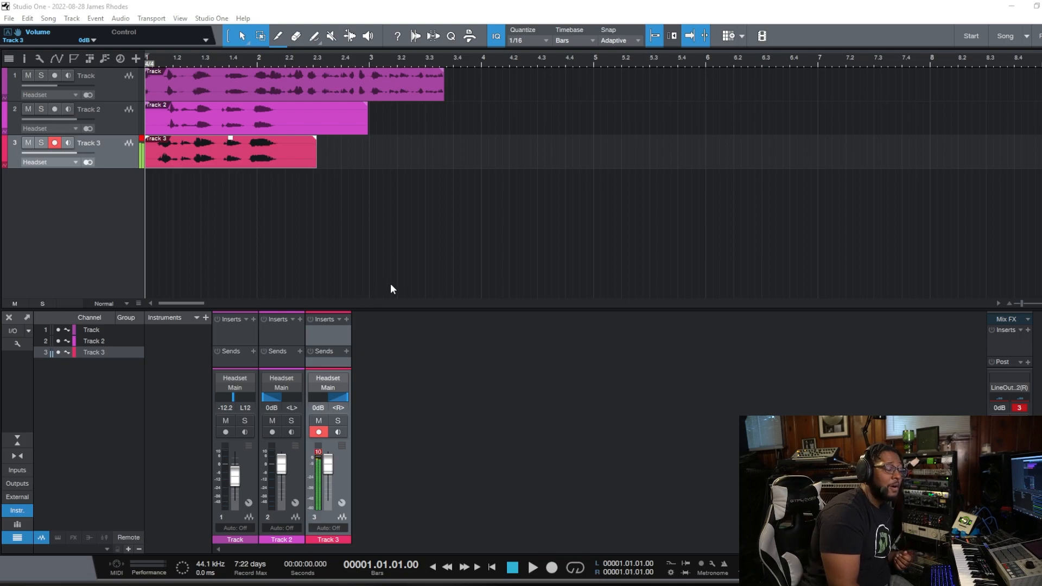